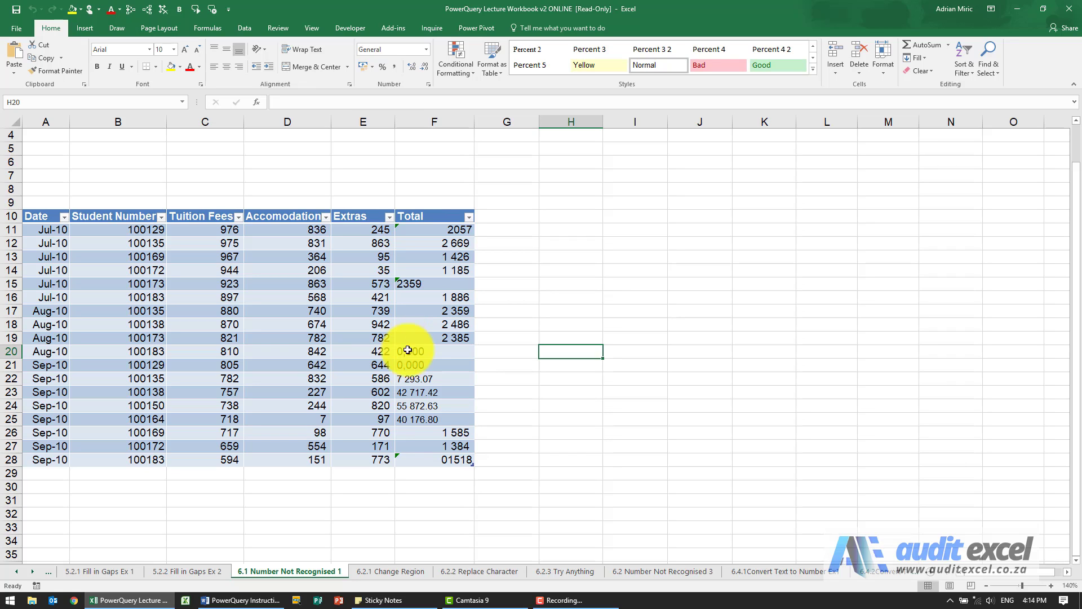
mouse_move(204, 328)
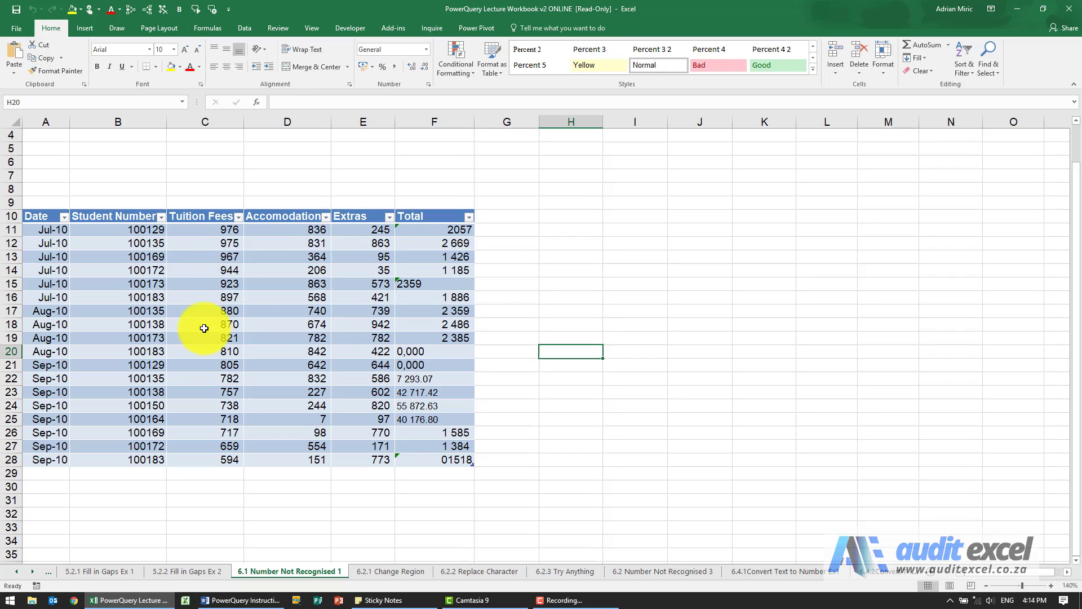
mouse_move(324, 281)
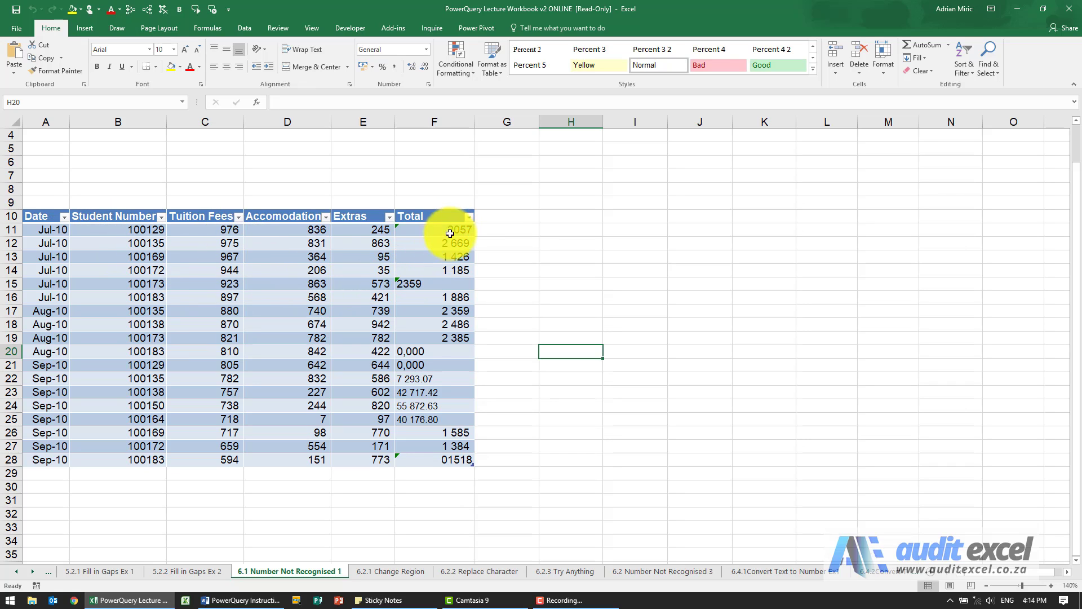
mouse_move(441, 296)
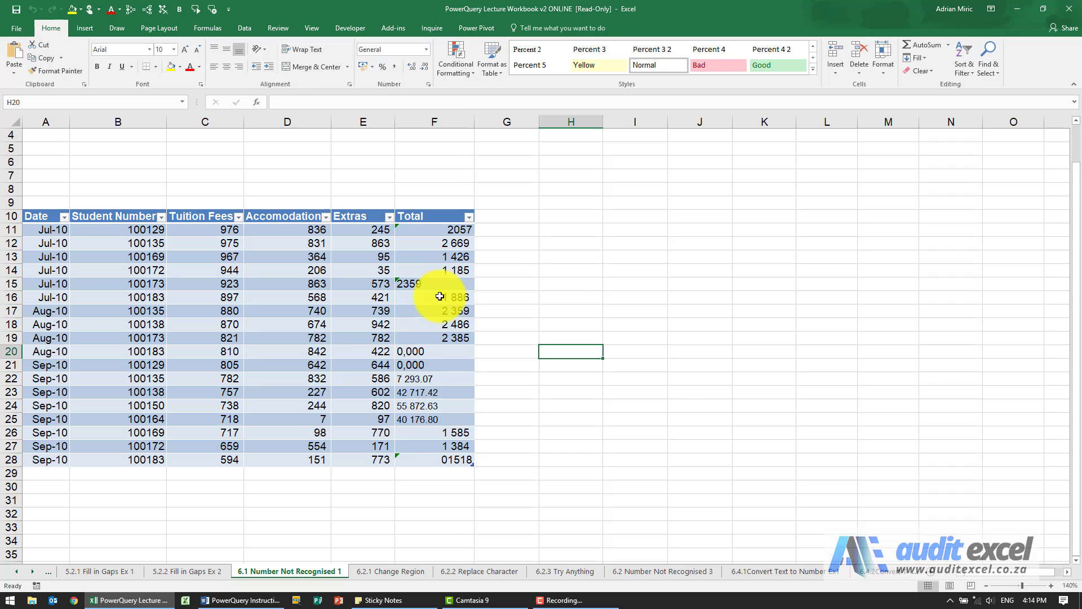
mouse_move(430, 406)
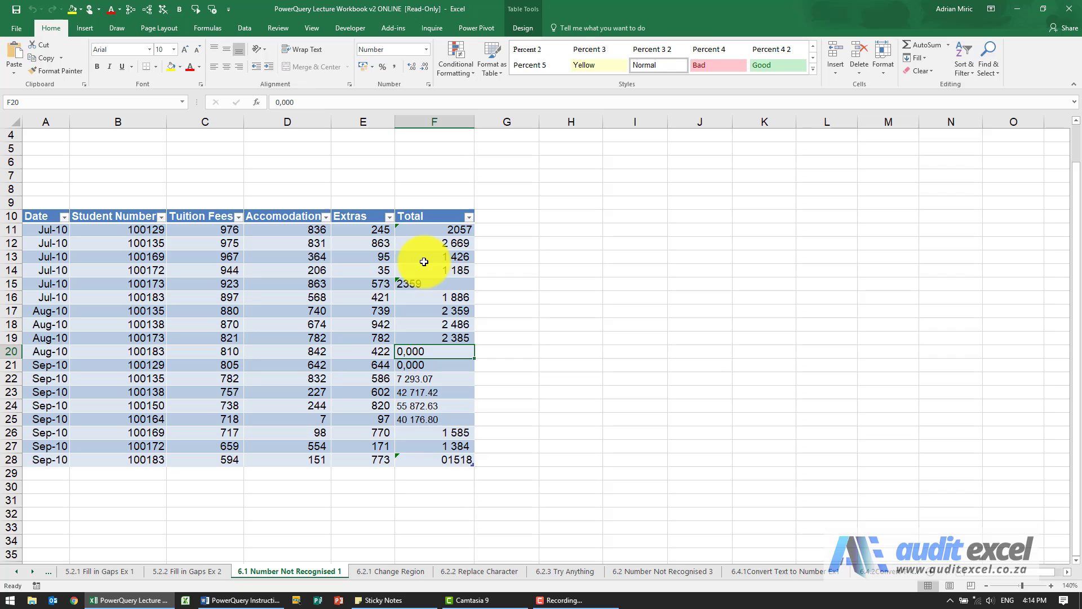
Step: Load the student fees table into Power Query using From Table/Range
left_click(287, 256)
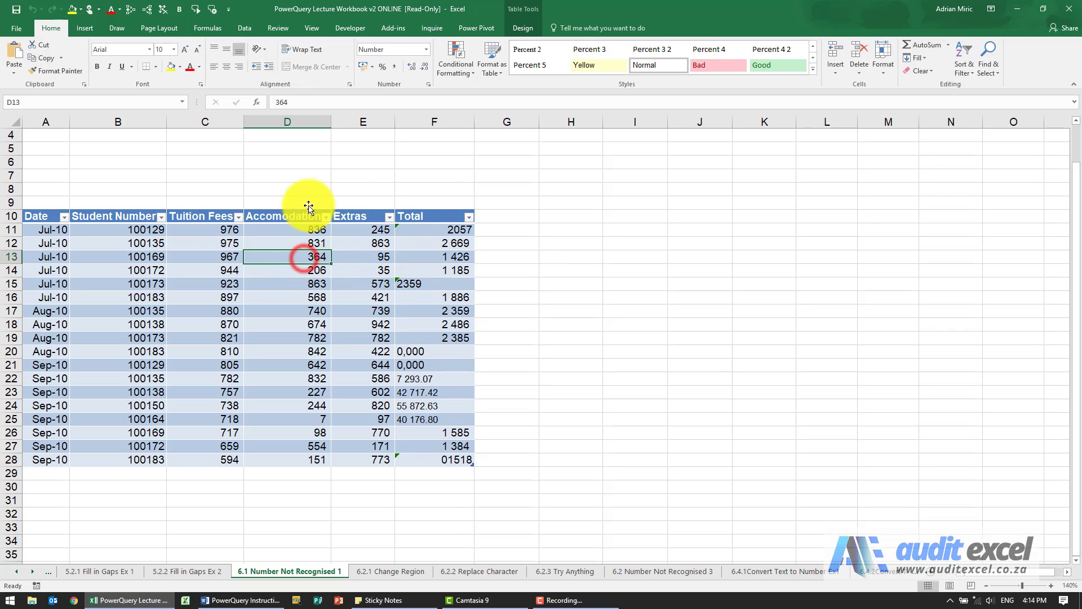
left_click(244, 28)
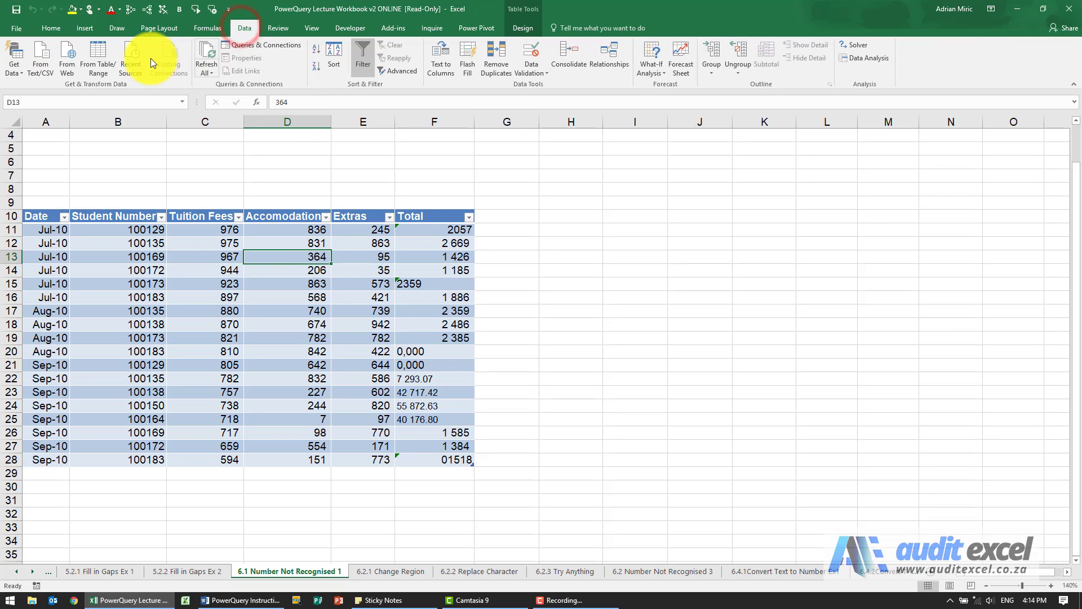
left_click(98, 58)
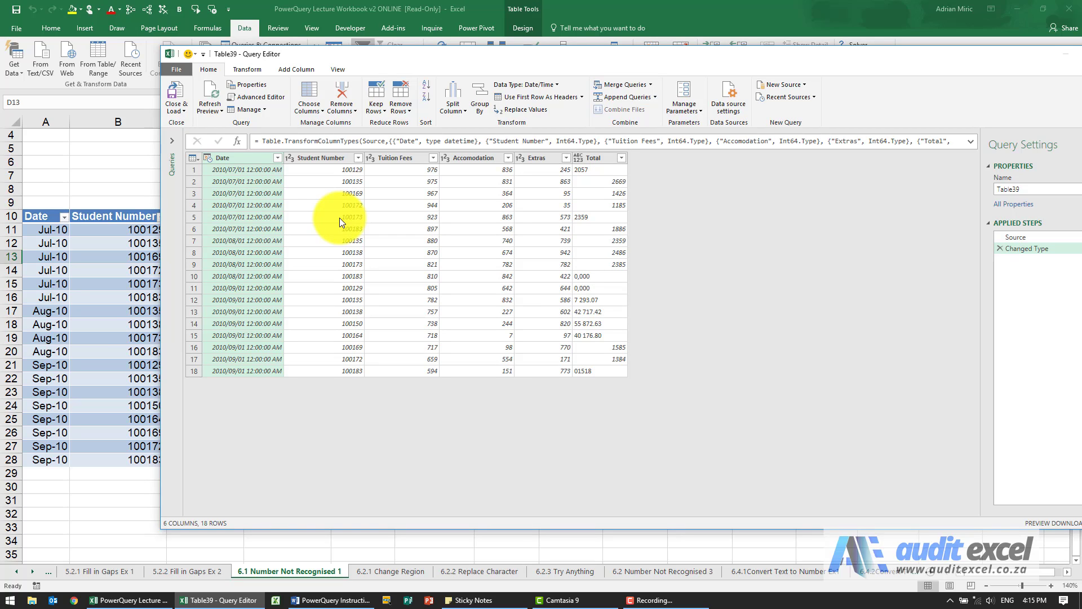
mouse_move(521, 228)
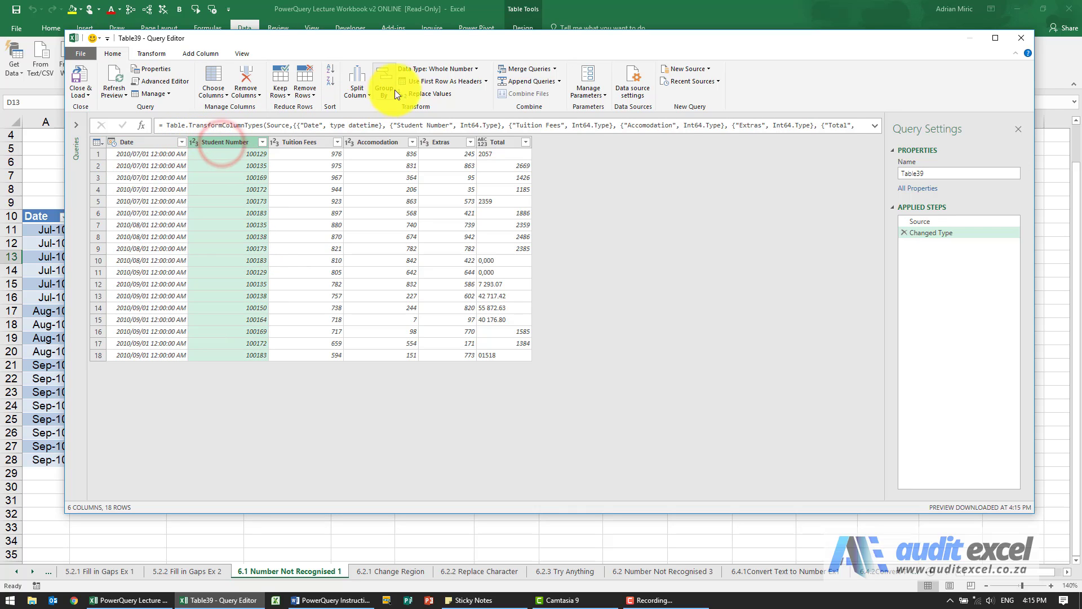
mouse_move(452, 69)
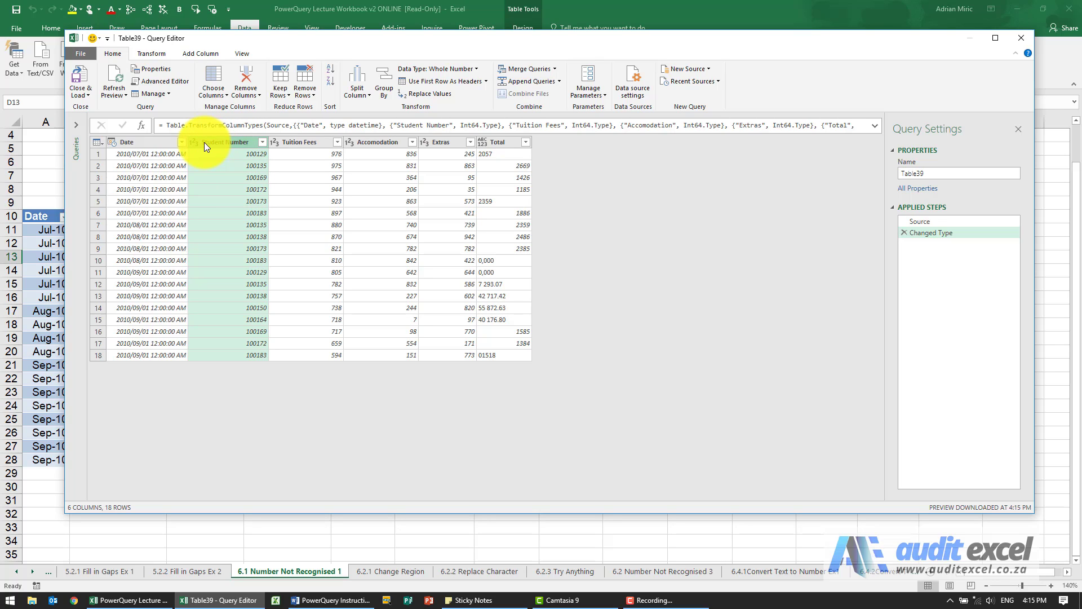
Step: Select the Tuition Fees column to show its data type choices
left_click(304, 142)
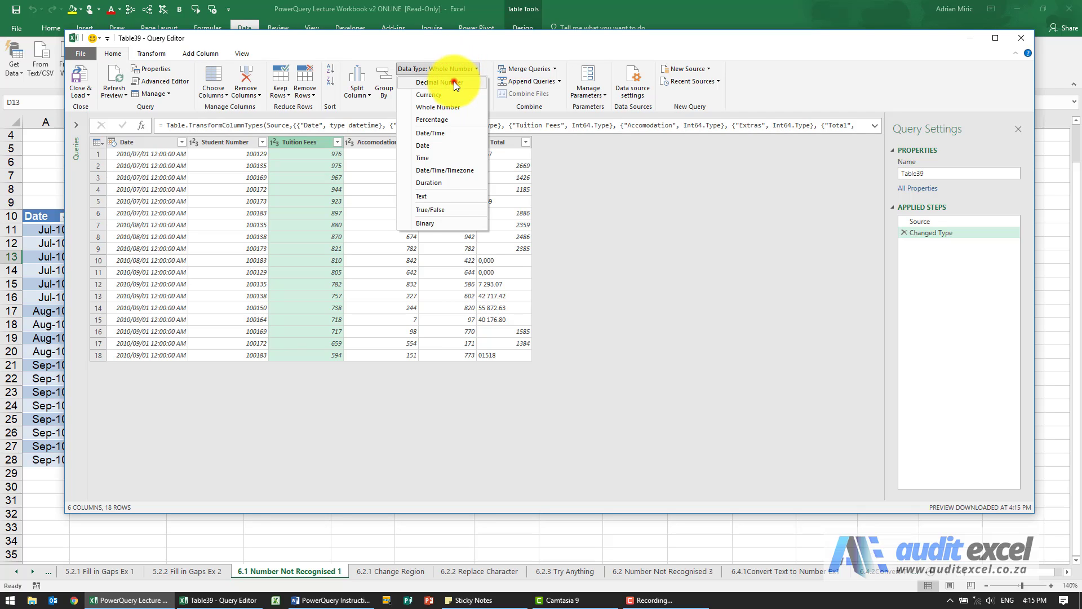
Step: Change Tuition Fees to Decimal Number, replacing the current Changed Type conversion
left_click(437, 82)
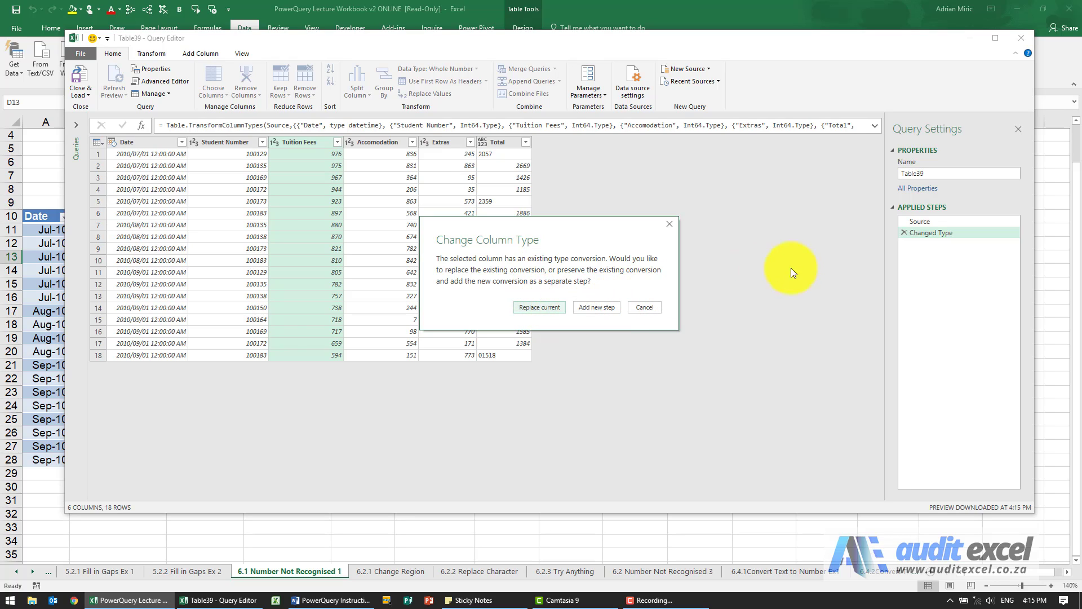
mouse_move(886, 244)
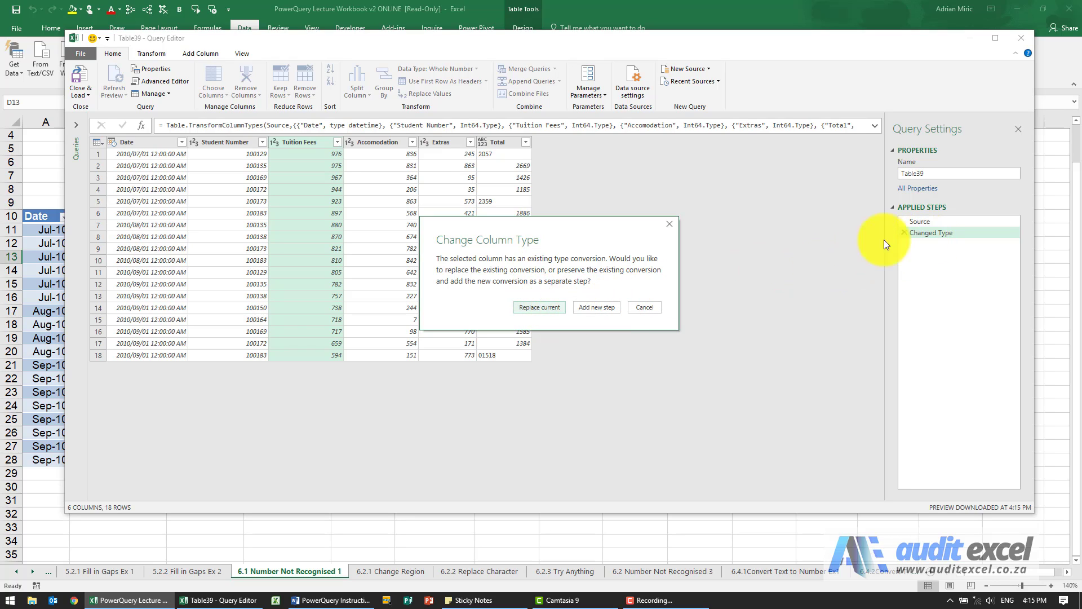
left_click(538, 307)
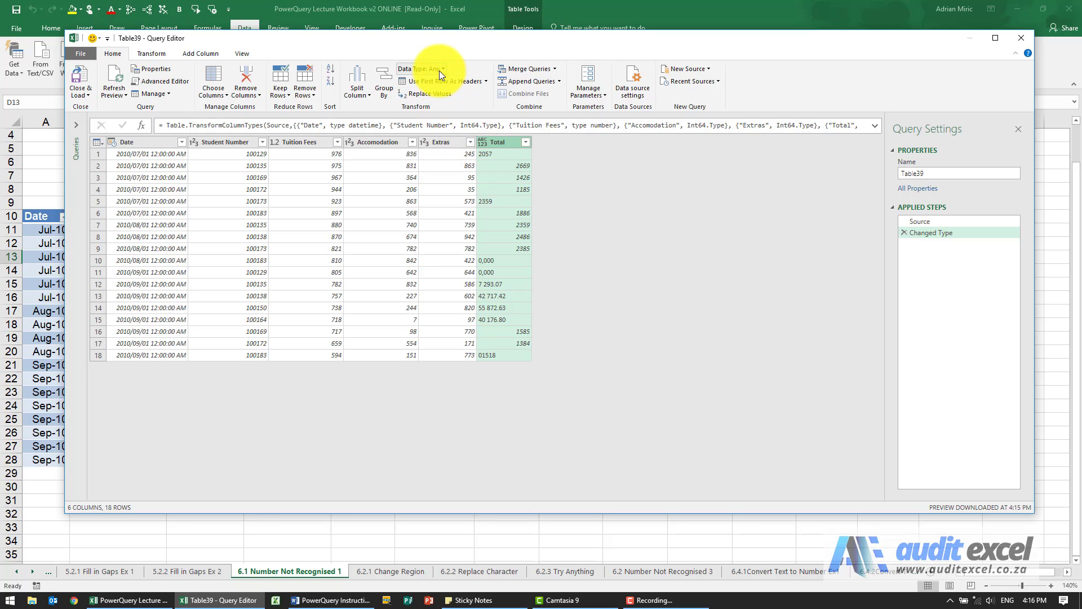
Step: Select the Total column and show its data type choices from the type icon
left_click(497, 141)
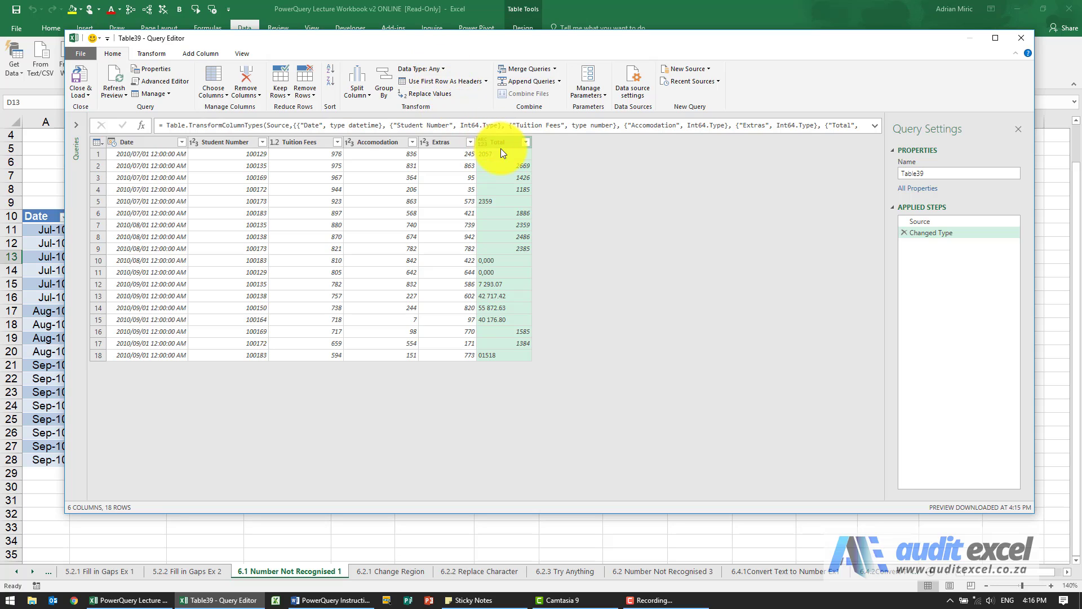
mouse_move(507, 149)
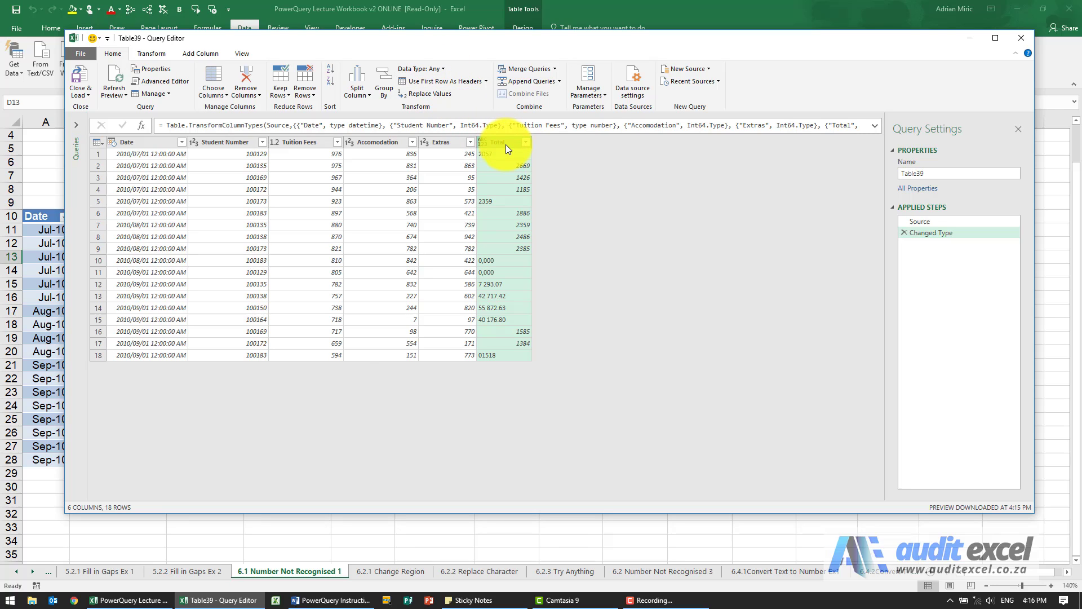
mouse_move(505, 148)
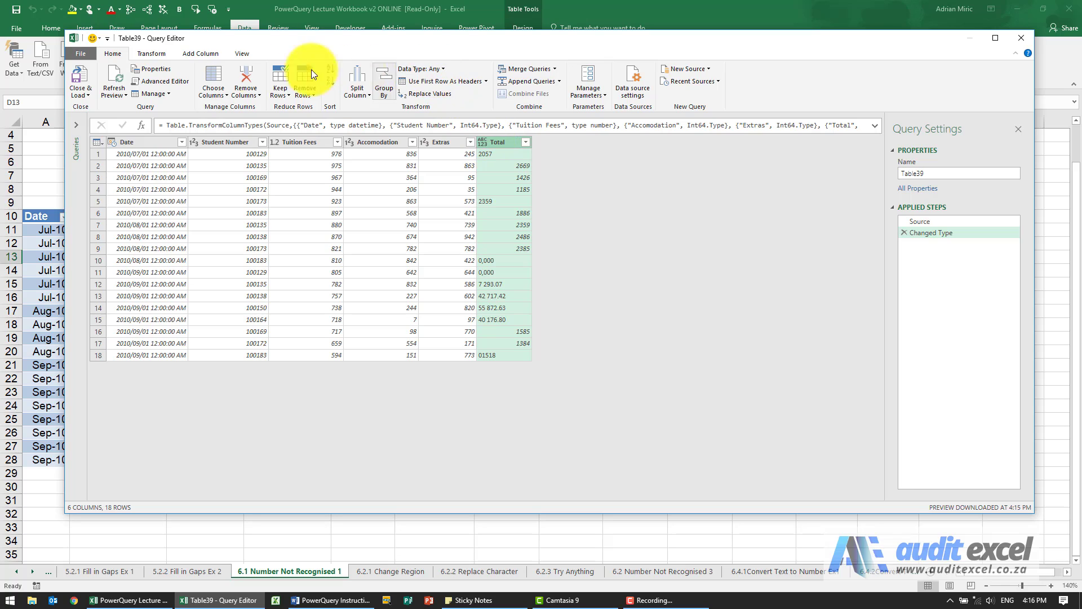
left_click(419, 68)
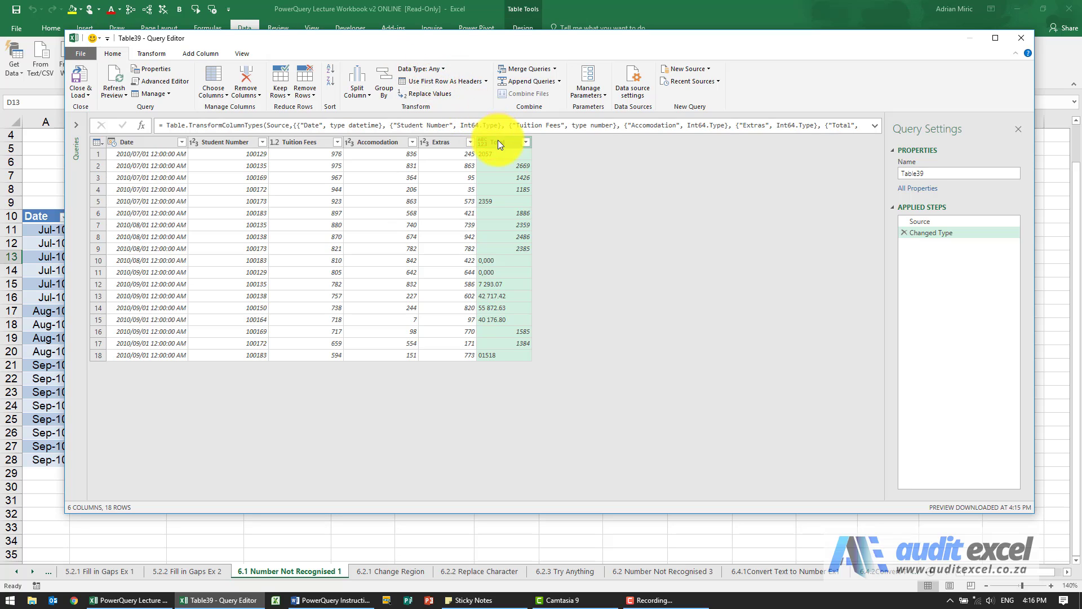
right_click(501, 141)
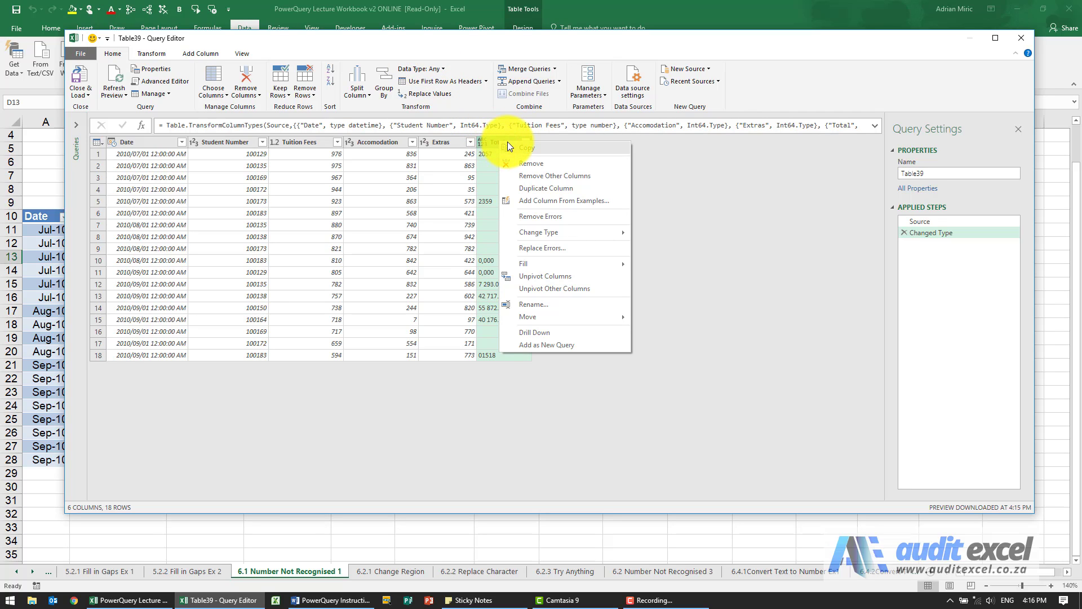
mouse_move(539, 231)
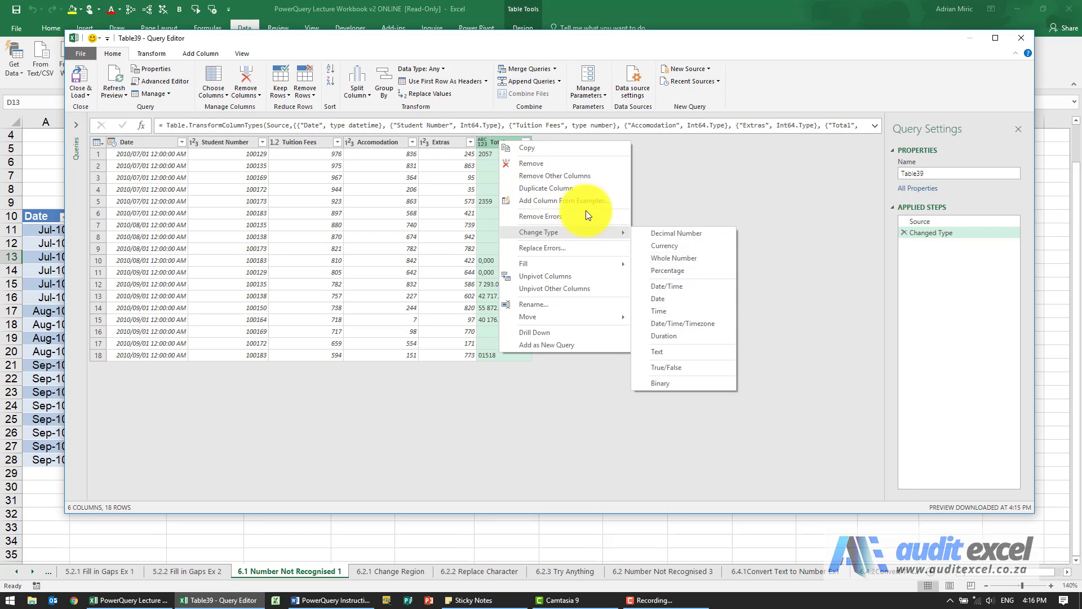
left_click(673, 258)
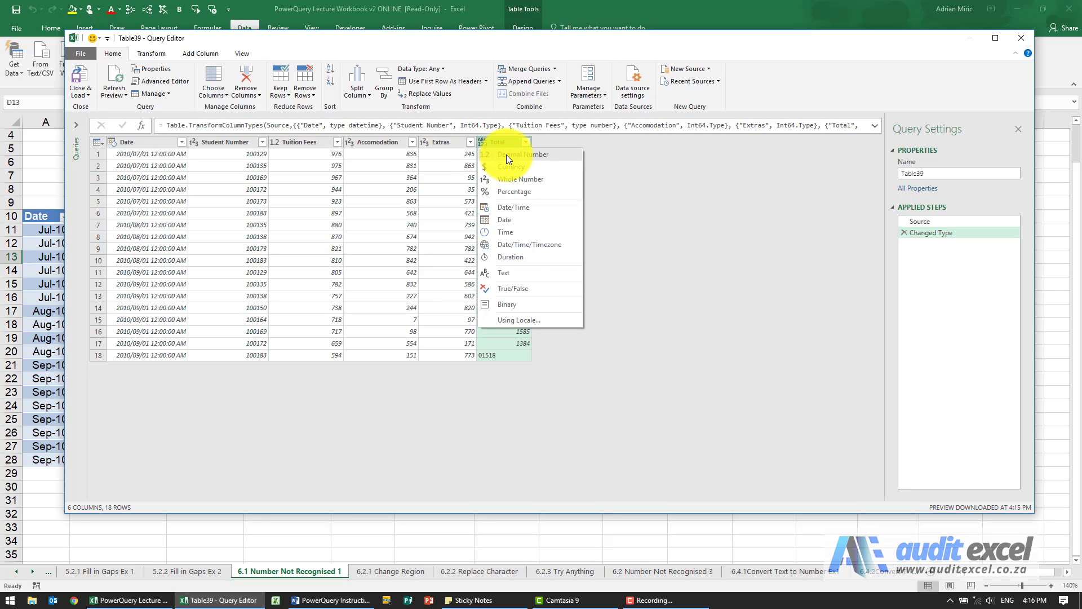
Step: Set Total to Decimal Number, producing Error in rows 12–15 and zeros
left_click(521, 154)
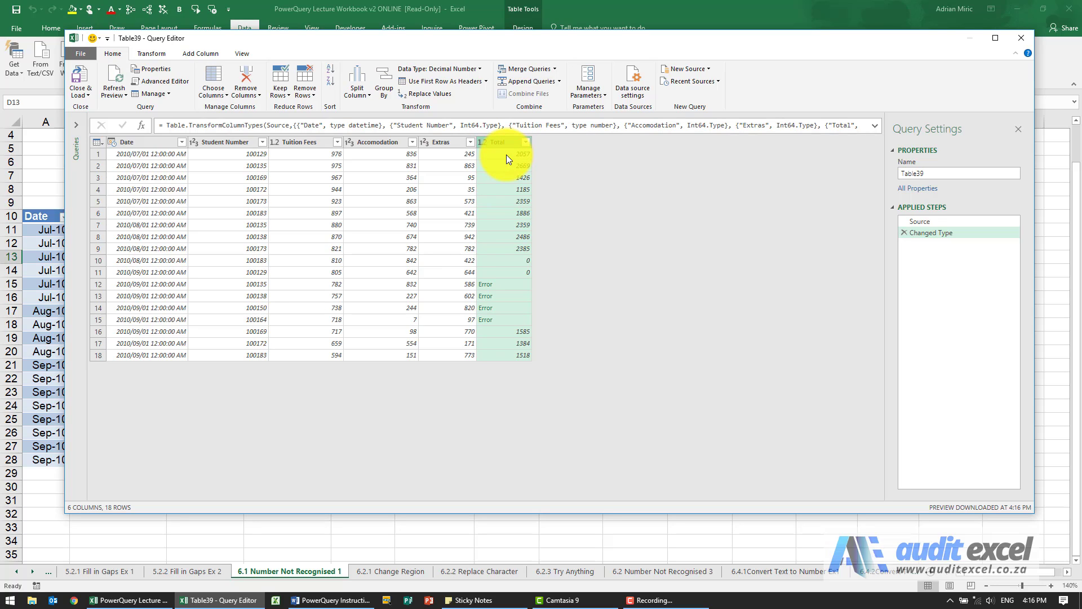
mouse_move(492, 276)
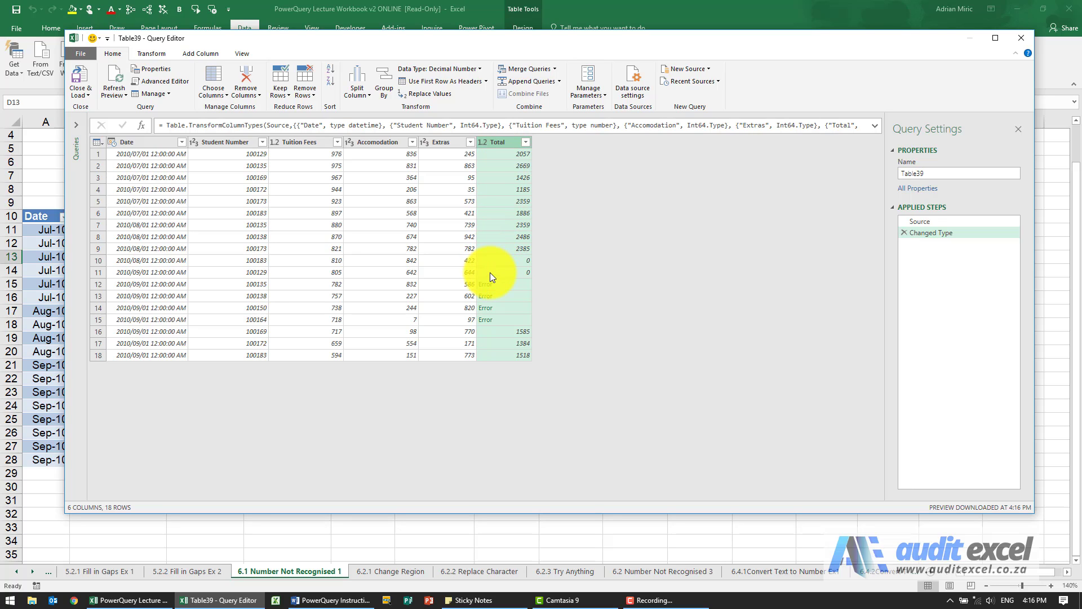
mouse_move(492, 283)
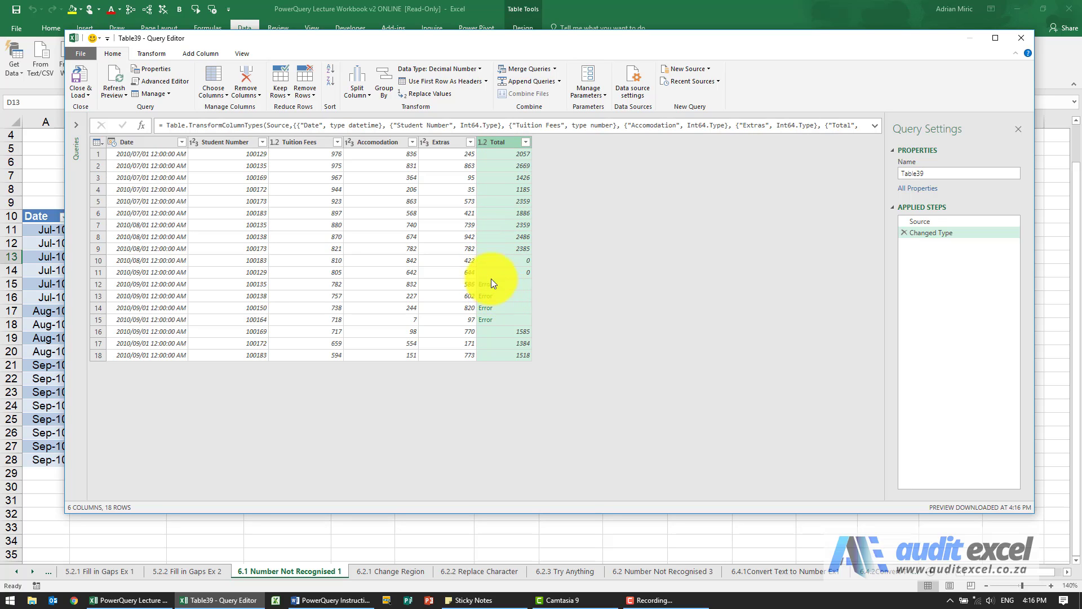
mouse_move(516, 293)
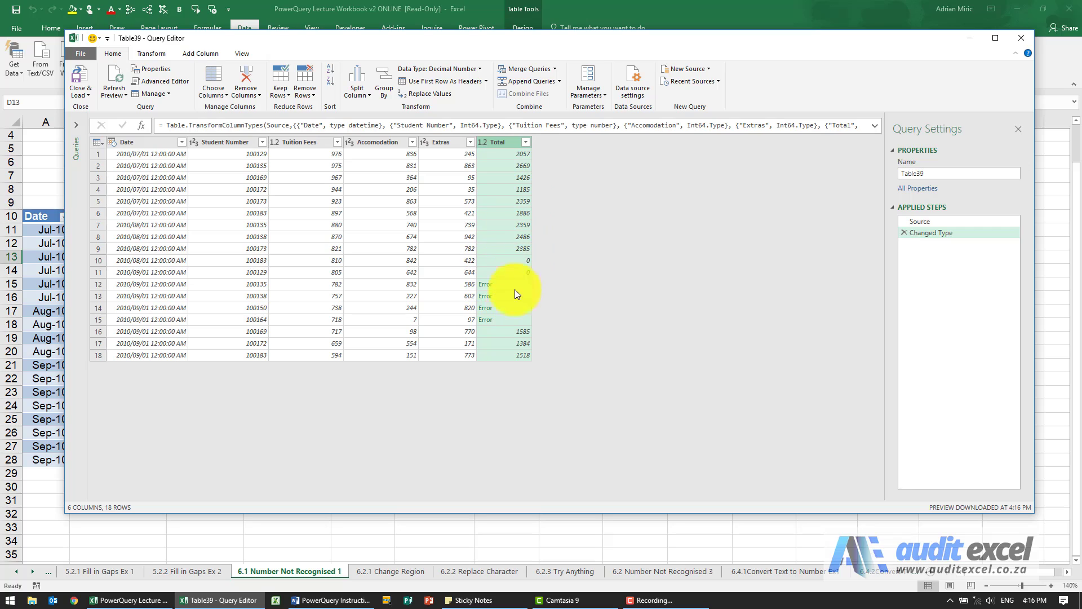
mouse_move(504, 289)
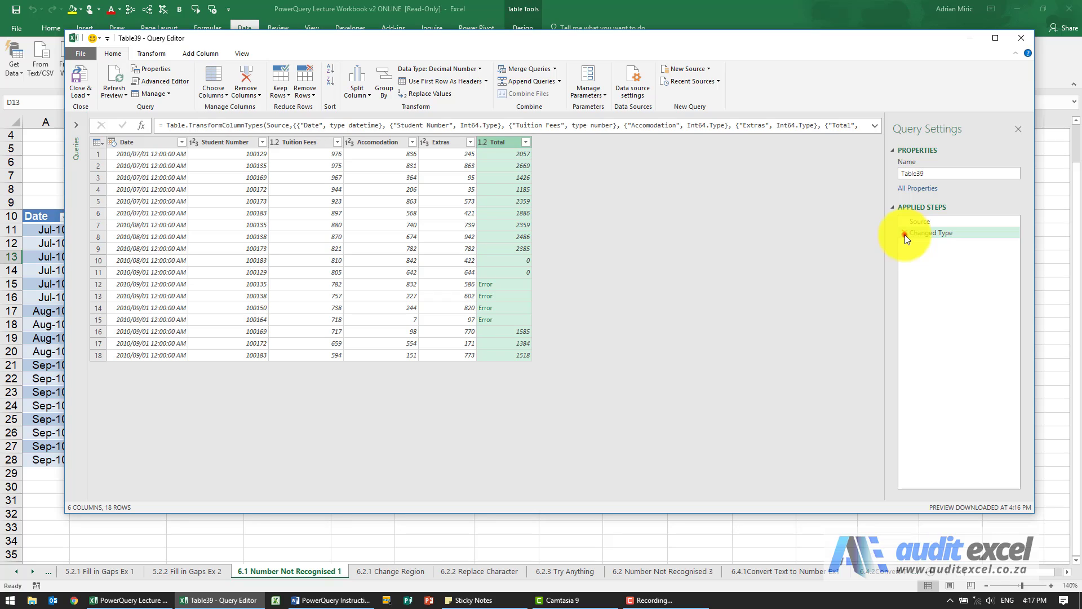
Step: Delete the Changed Type step from Applied Steps, restoring Total's original values
left_click(920, 221)
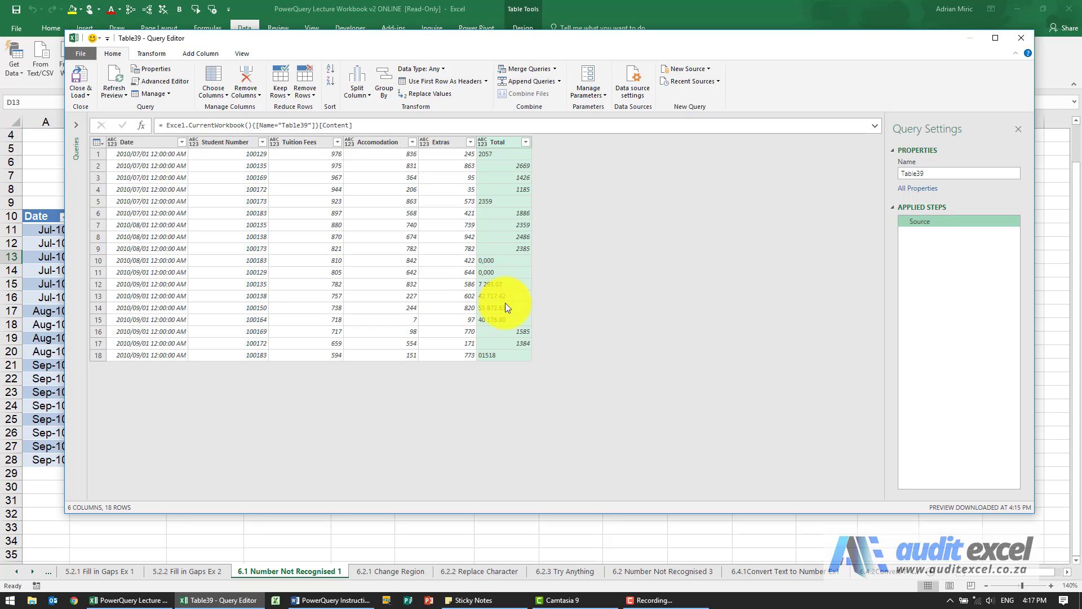
mouse_move(508, 231)
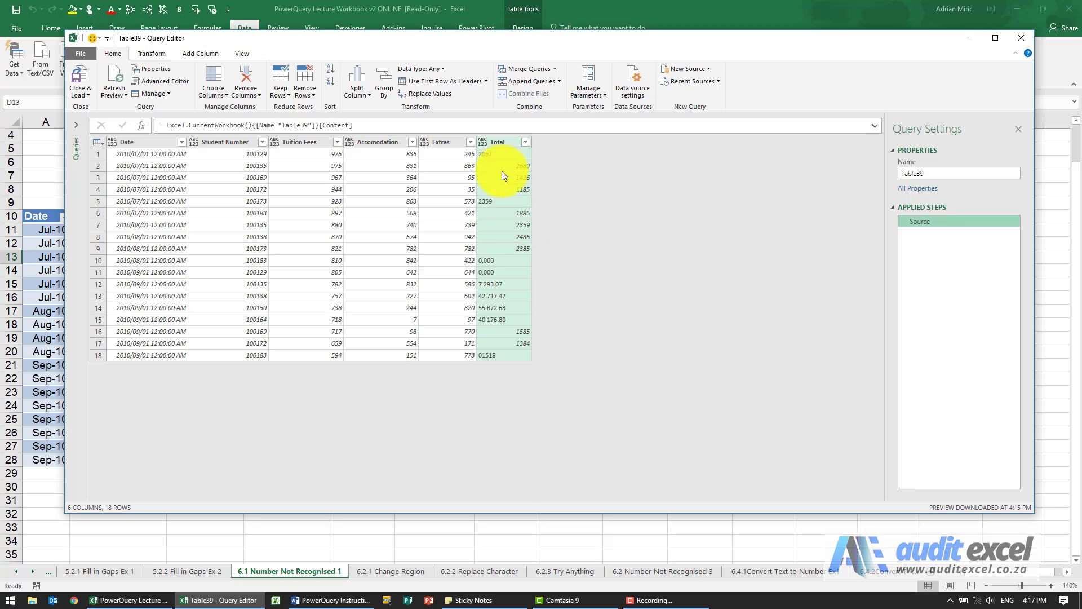
Step: Change only Total to Decimal Number via its header's Change Type menu
right_click(504, 142)
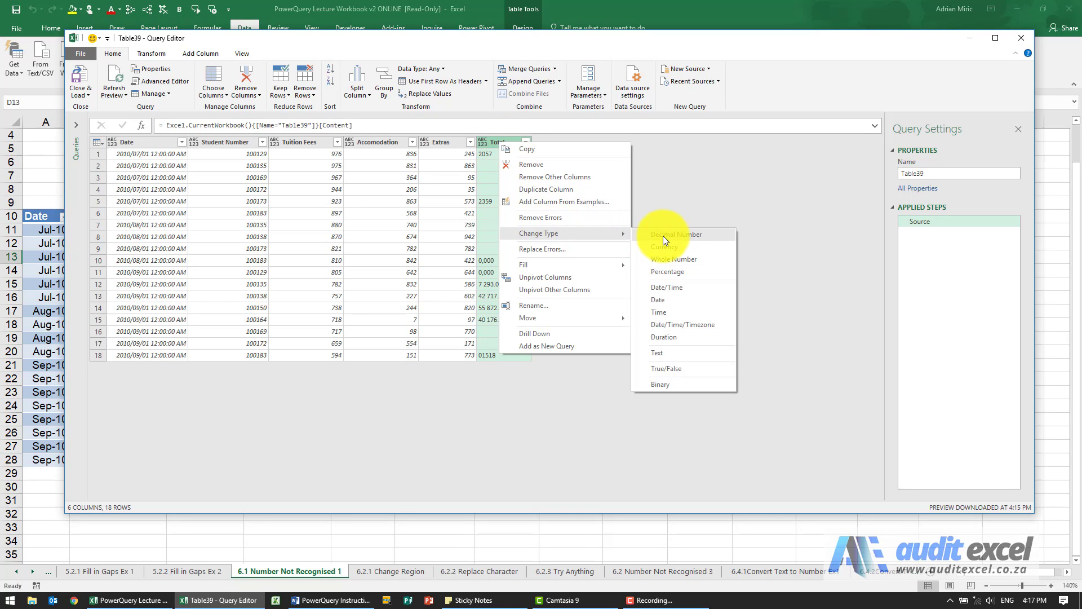
left_click(676, 234)
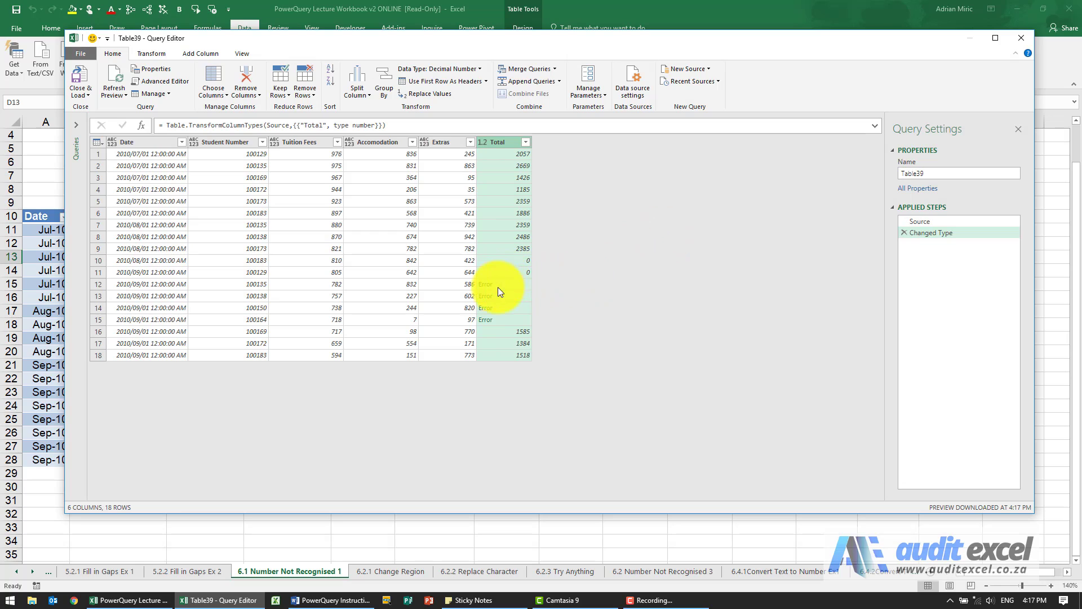
mouse_move(496, 276)
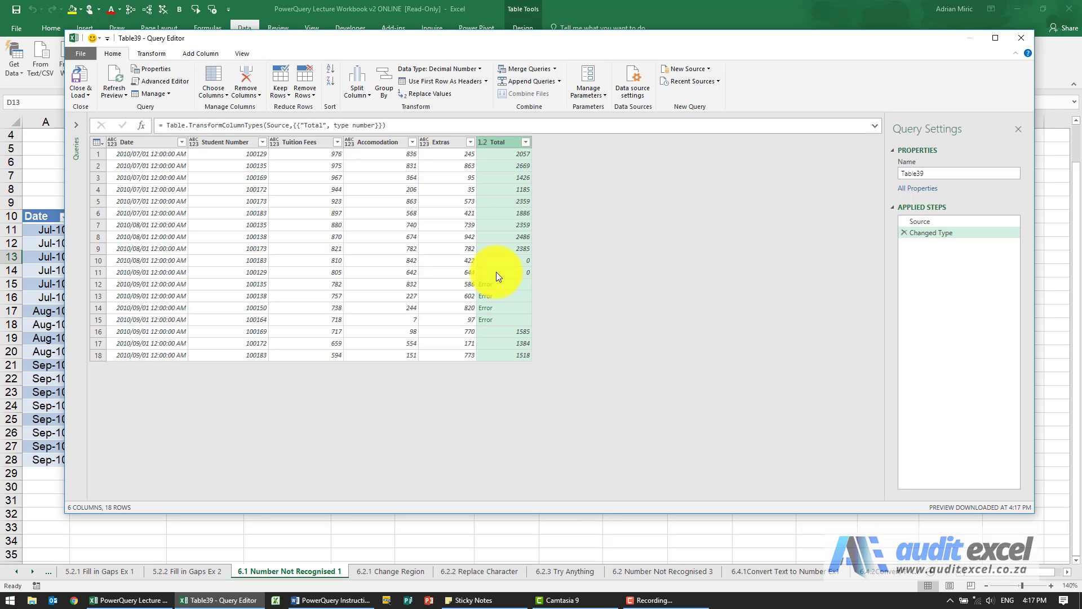
mouse_move(503, 293)
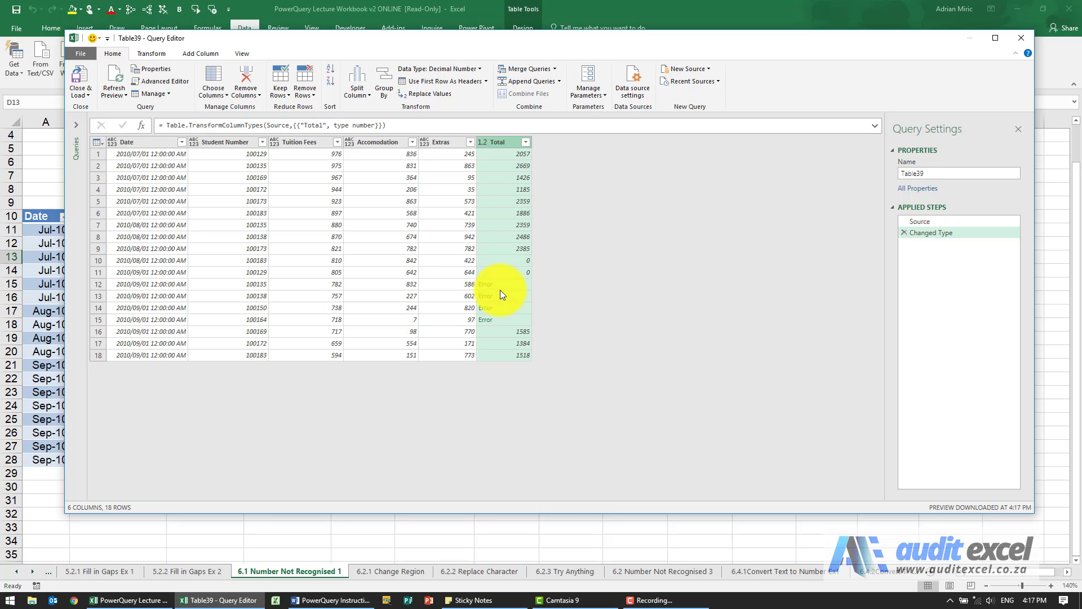